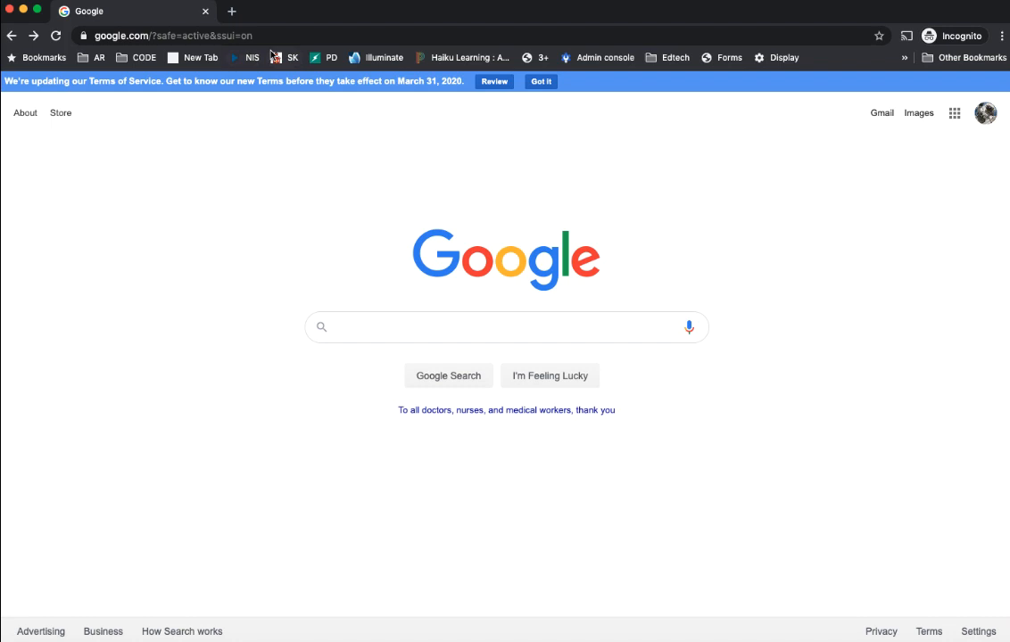
Go to chrome.google.com/webstore/category/extensions in the address bar.
{"action": "left_click", "coordinate": [179, 36]}
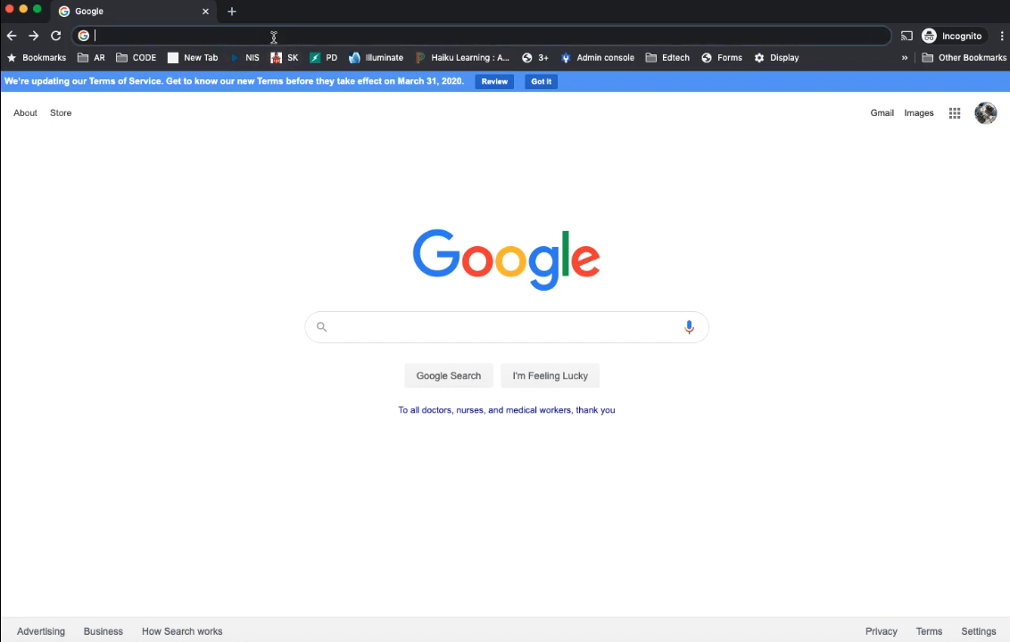
{"action": "type", "text": "chrome.google.com/webstore/category/extensions"}
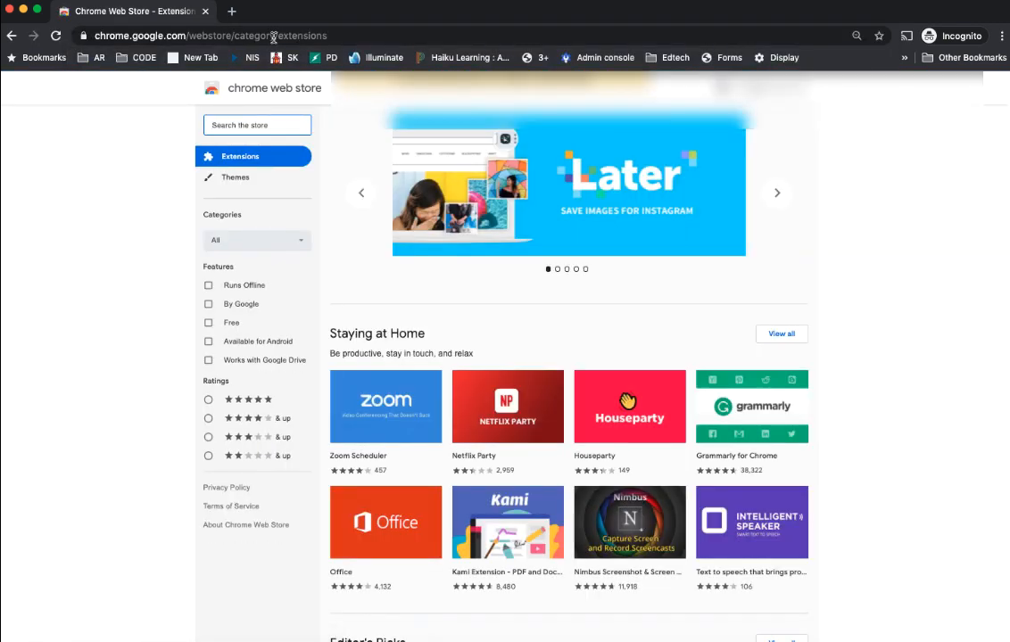
Search the Chrome Web Store for 'grid meets'.
{"action": "type", "text": "a"}
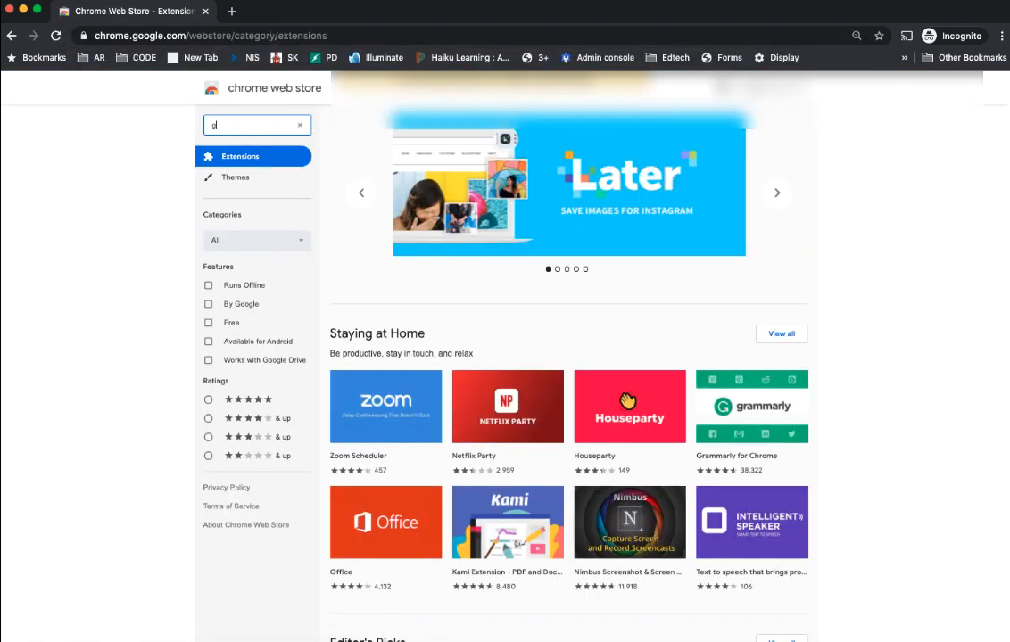
{"action": "type", "text": "grid meets"}
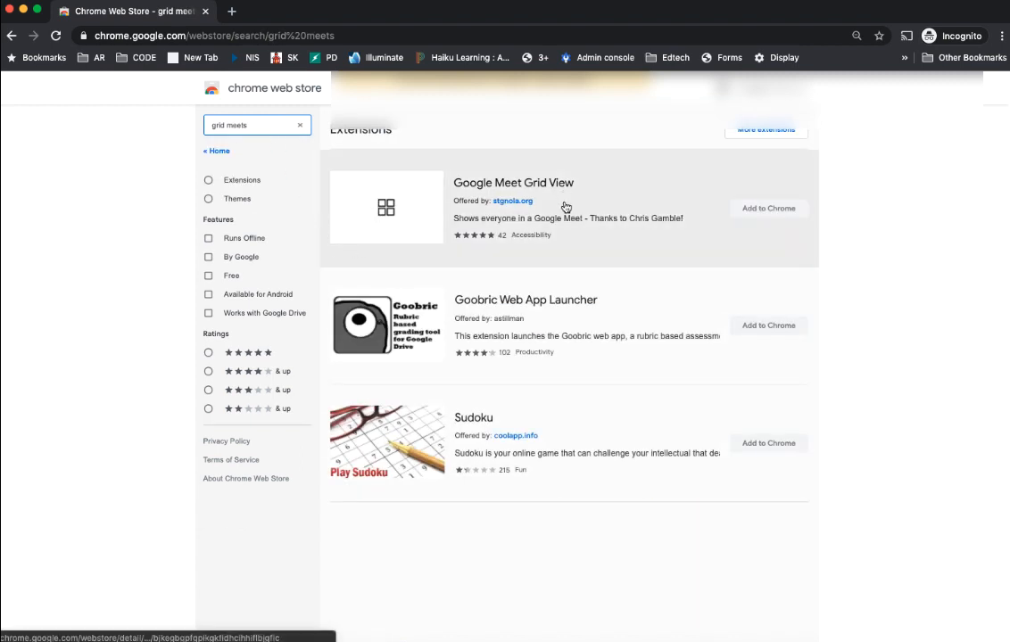
{"action": "mouse_move", "coordinate": [556, 191]}
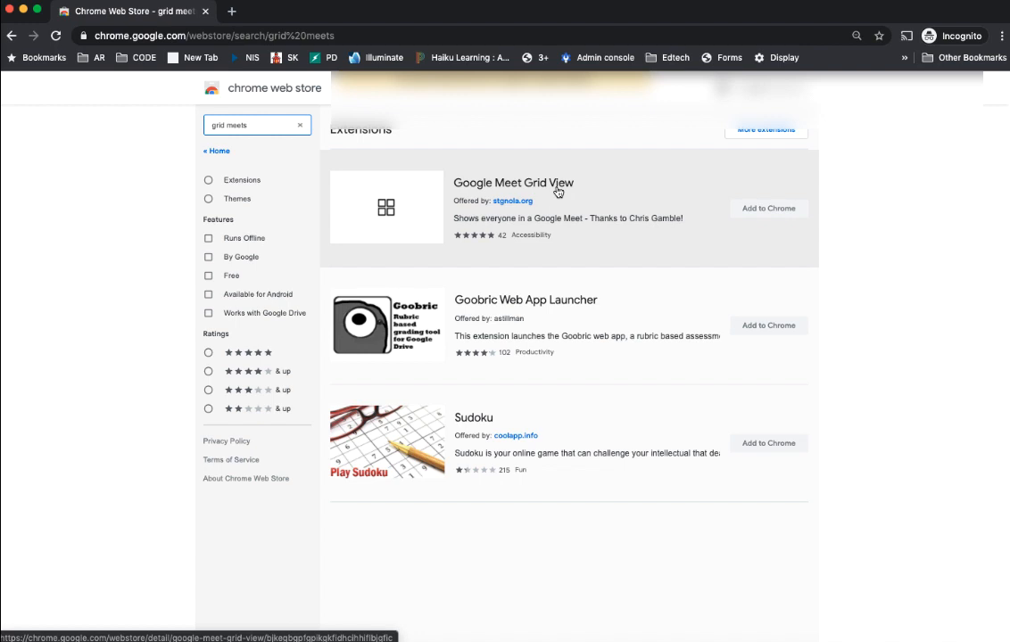
{"action": "mouse_move", "coordinate": [504, 225]}
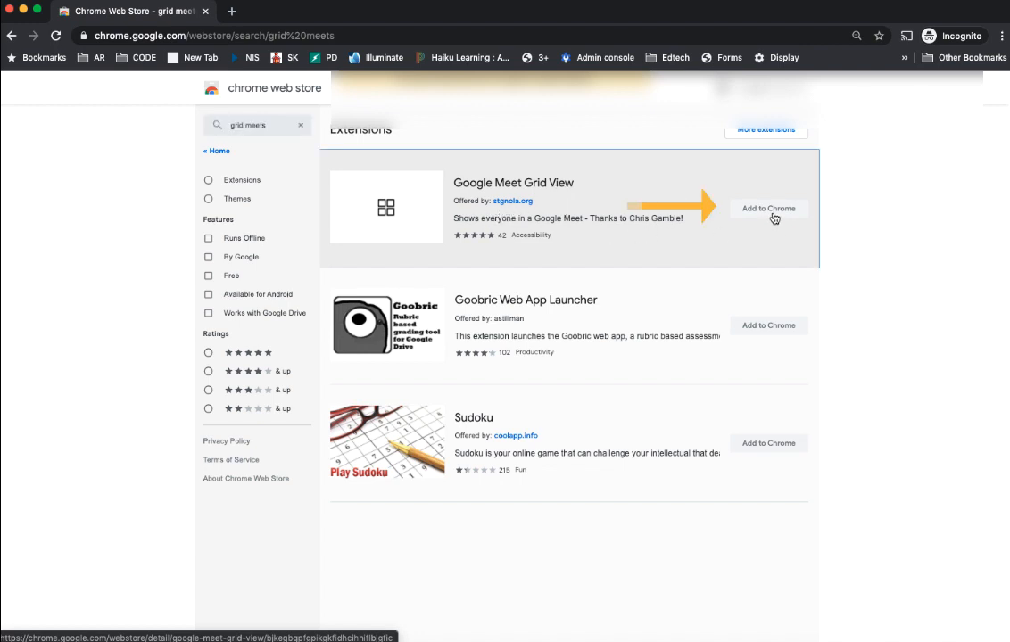
Open the Google Meet Grid View result's details page and choose Add to Chrome.
{"action": "left_click", "coordinate": [514, 182]}
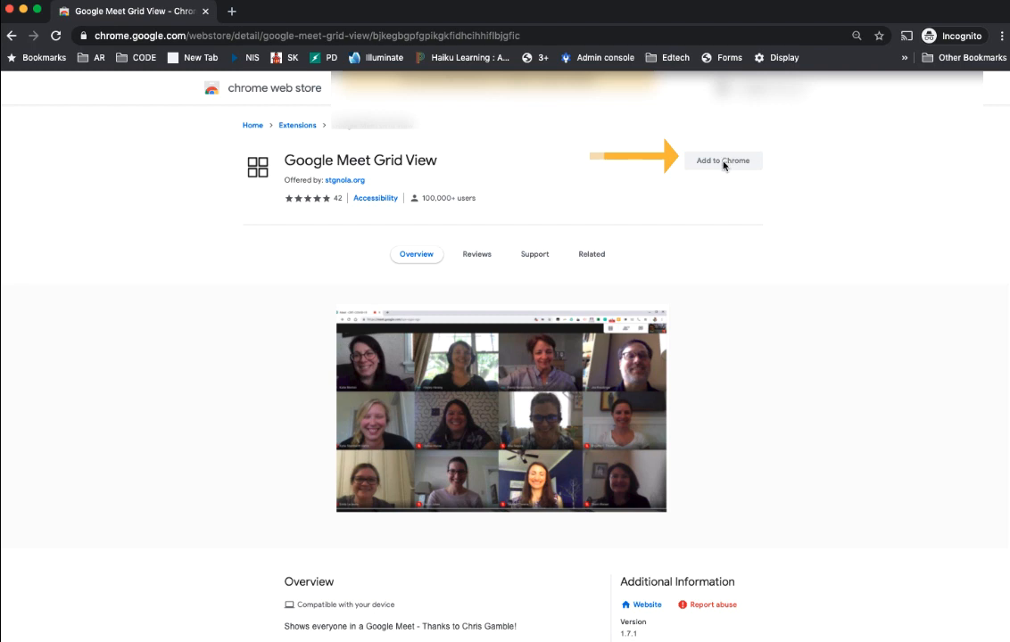
{"action": "mouse_move", "coordinate": [693, 174]}
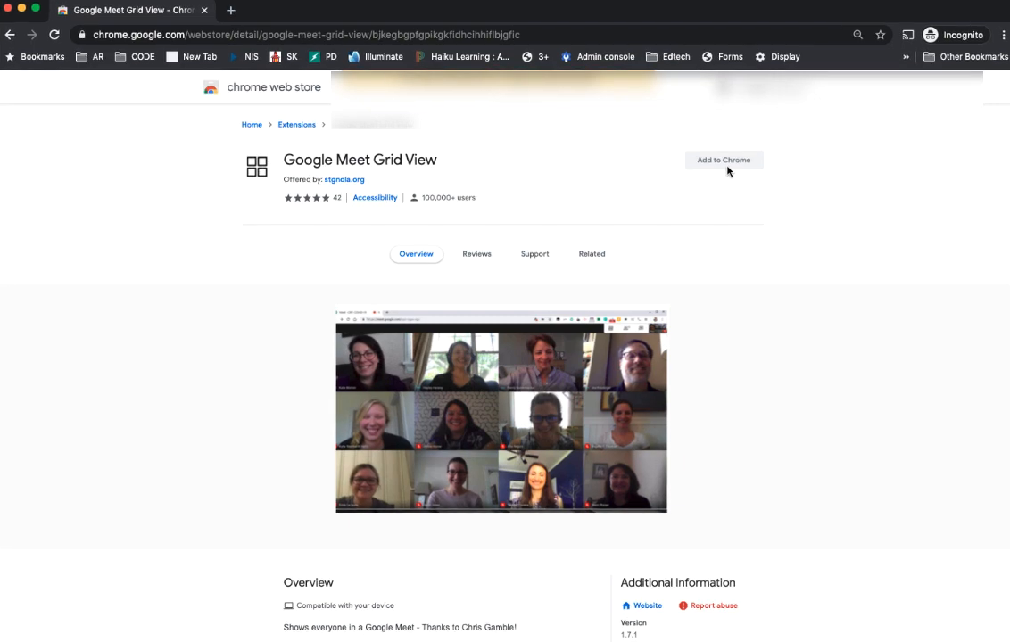
{"action": "left_click", "coordinate": [723, 160]}
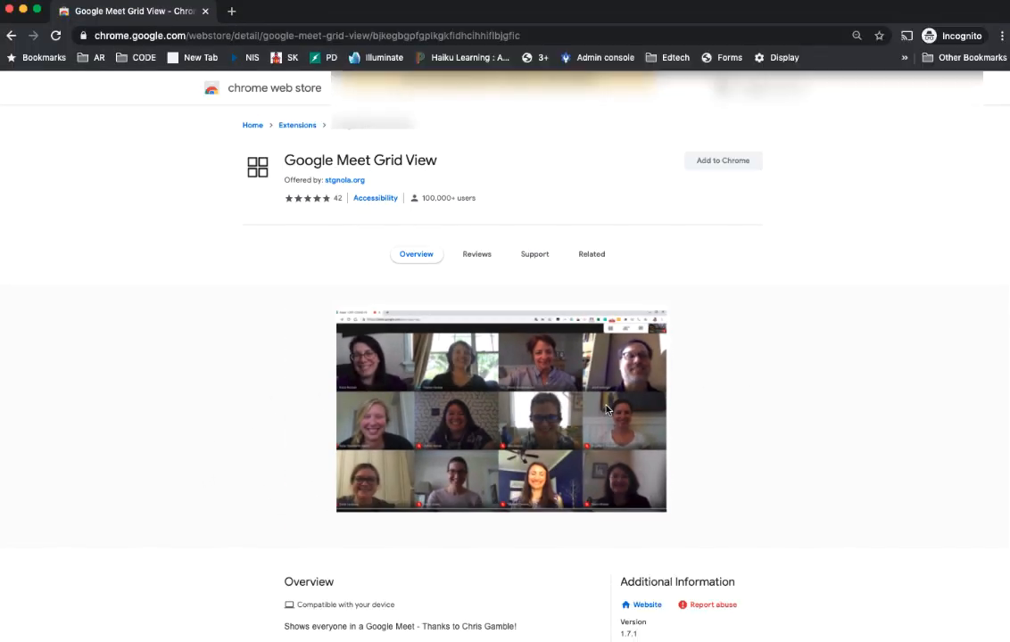
{"action": "mouse_move", "coordinate": [619, 385]}
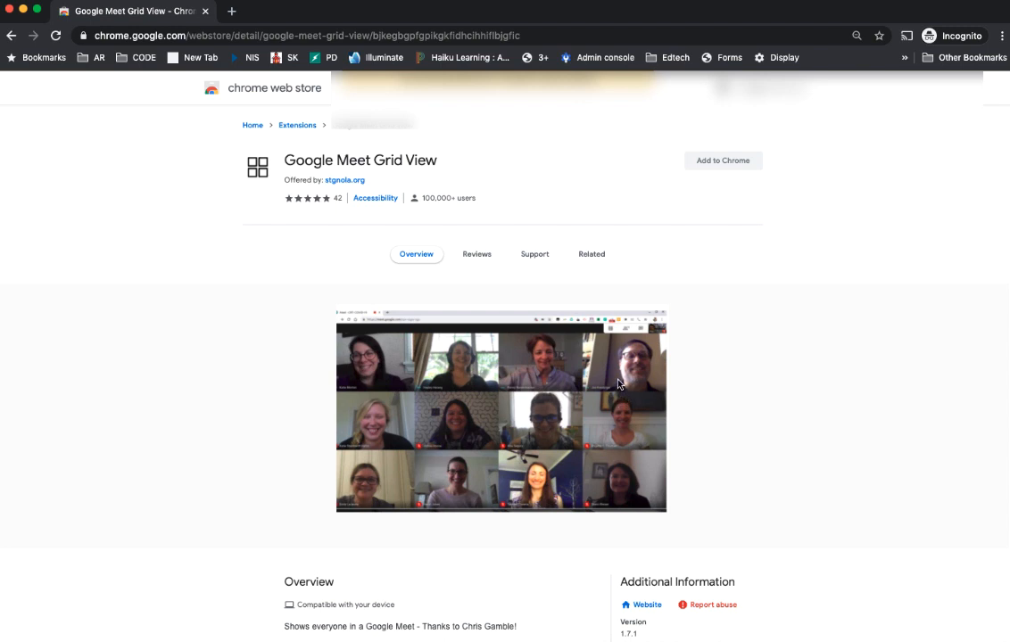
{"action": "mouse_move", "coordinate": [468, 303]}
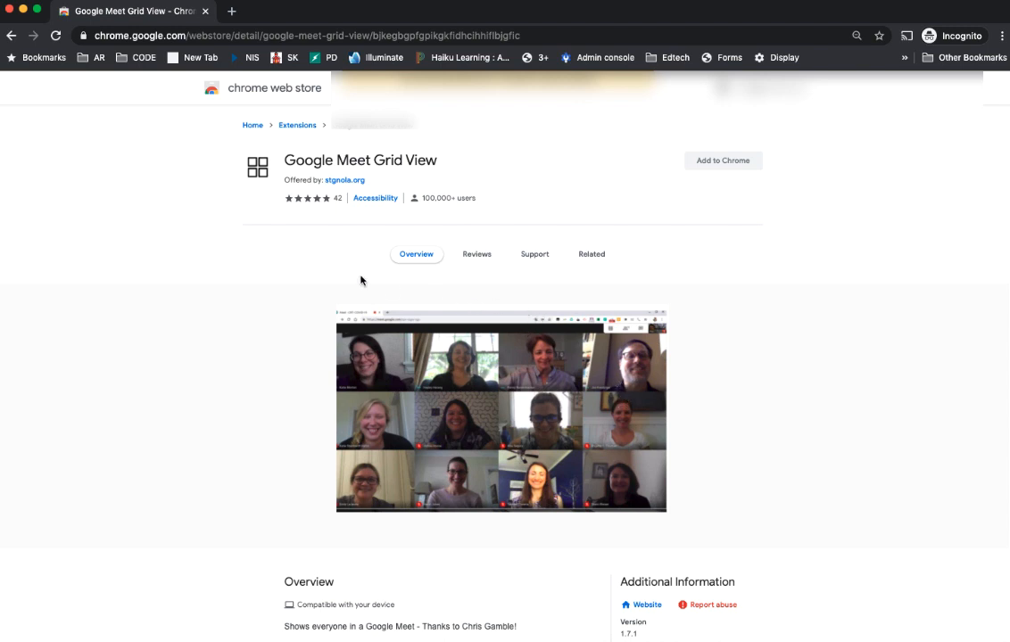
{"action": "mouse_move", "coordinate": [592, 496]}
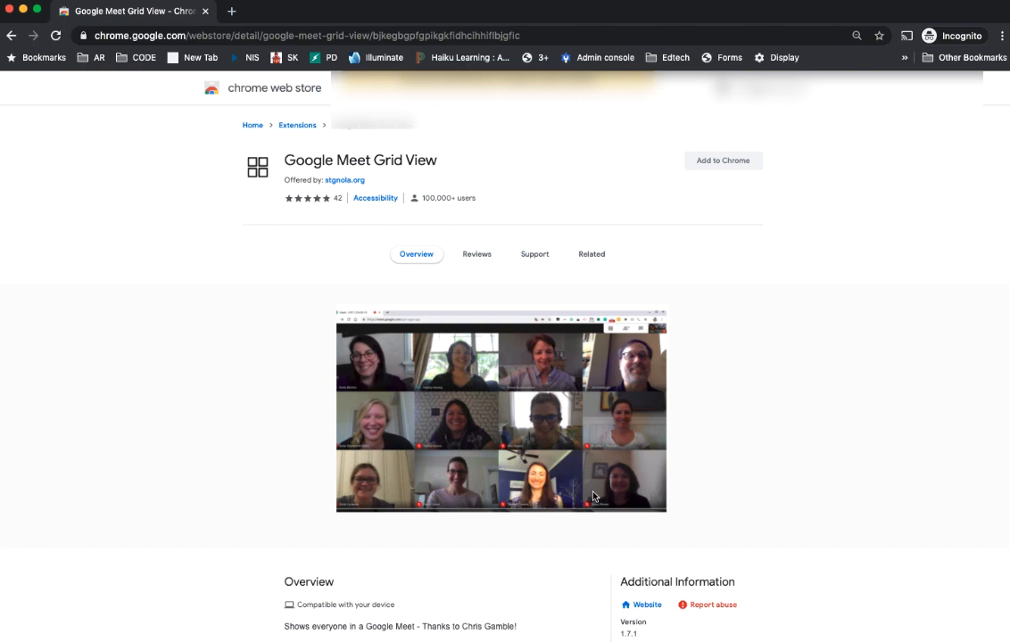